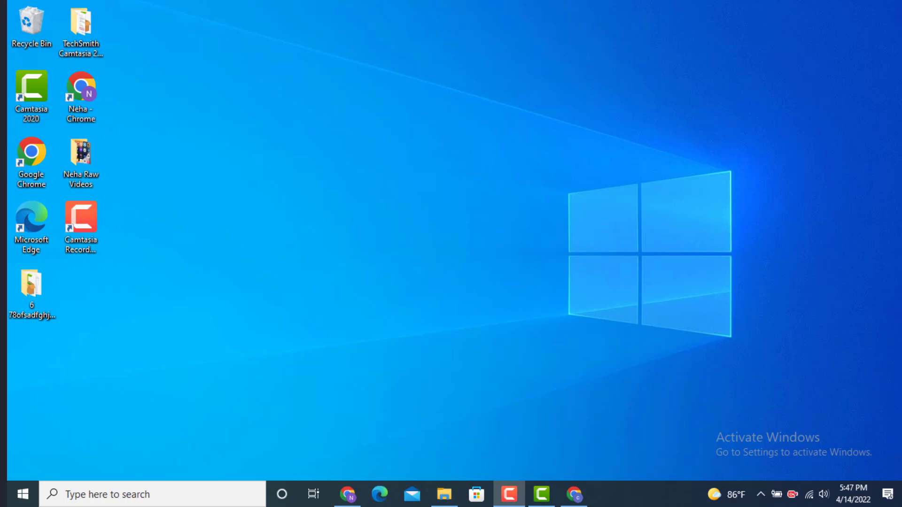
Step: Launch Chrome from the taskbar so the AOL homepage loads, already signed in
click(573, 494)
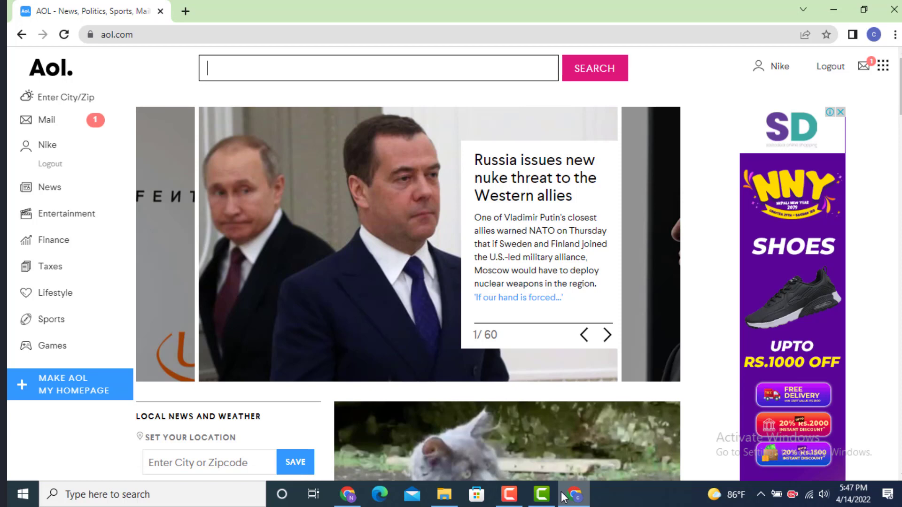
click(607, 334)
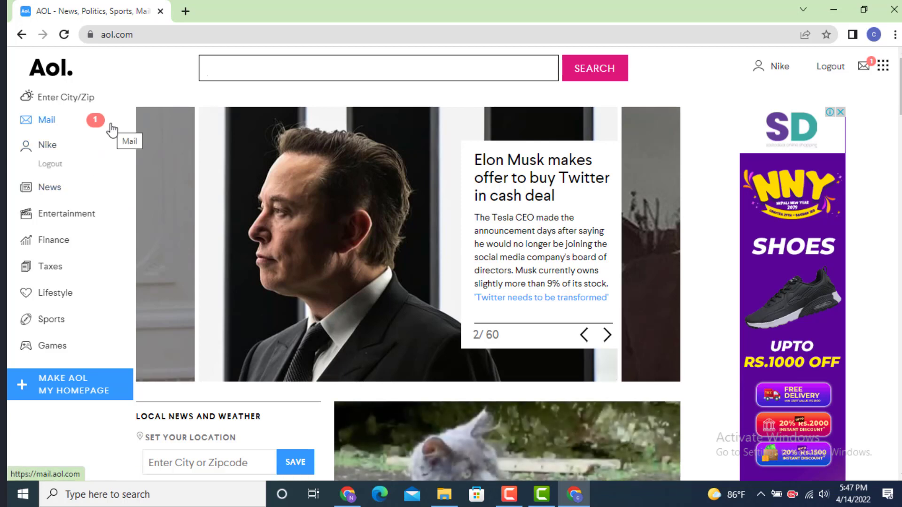
Step: Go from the AOL mailbox to Account Info via the Options menu
click(45, 119)
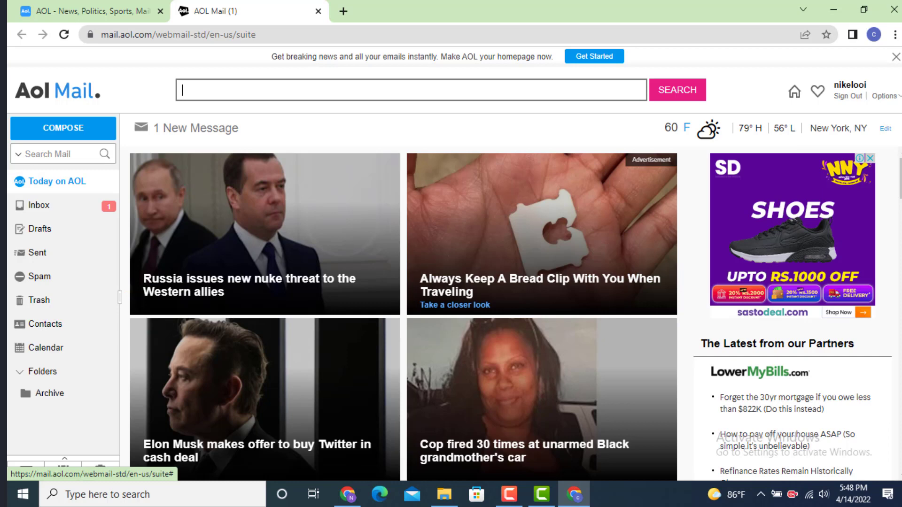
click(885, 96)
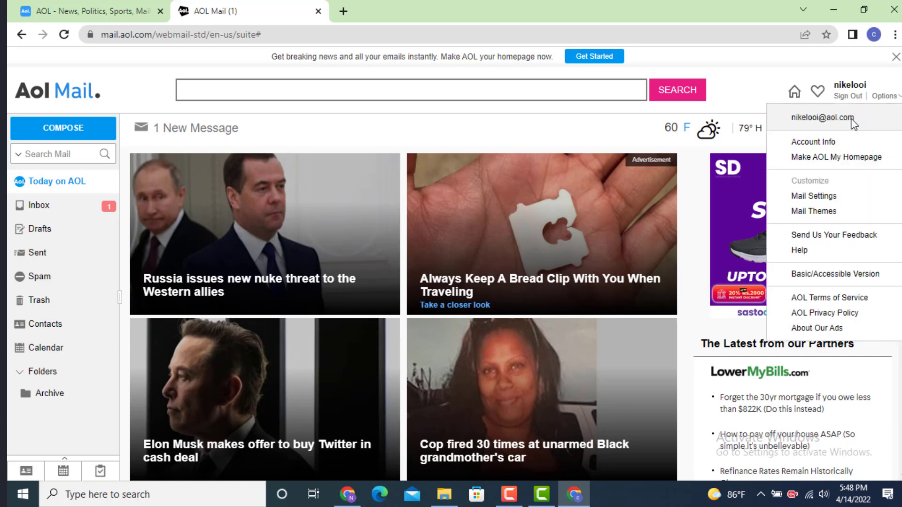
mouse_move(814, 141)
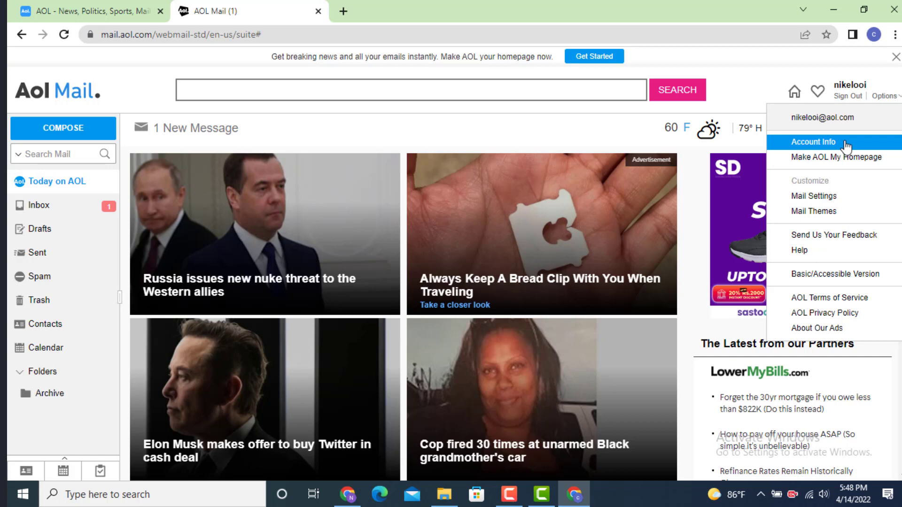
click(813, 142)
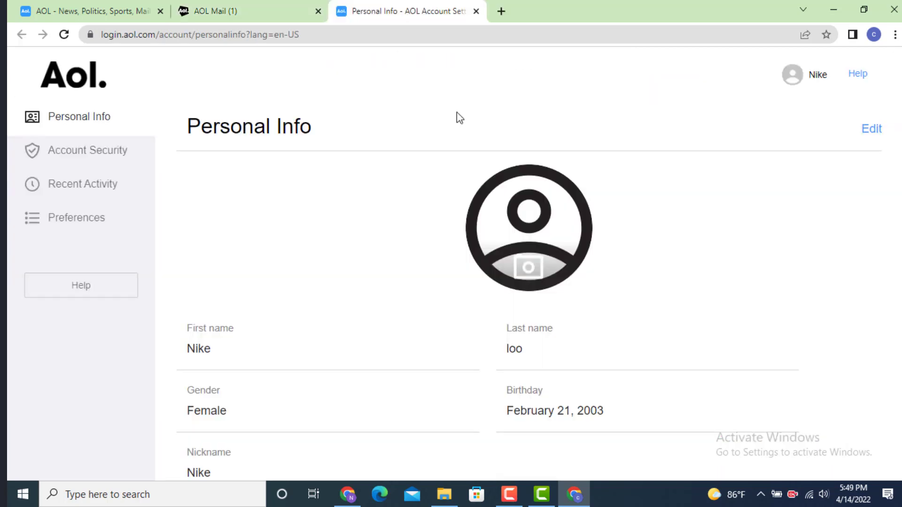
mouse_move(350, 166)
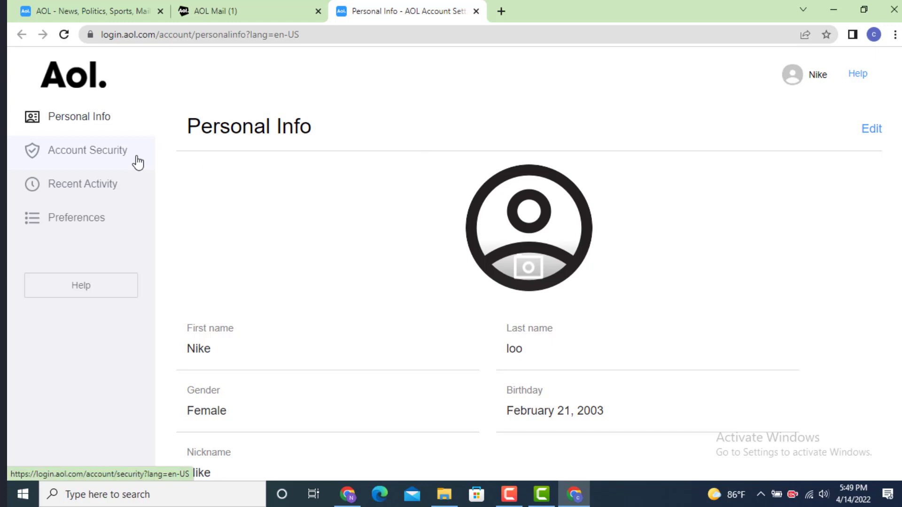
Step: Reach the Create a new password form from Account Security's Change password link
click(87, 150)
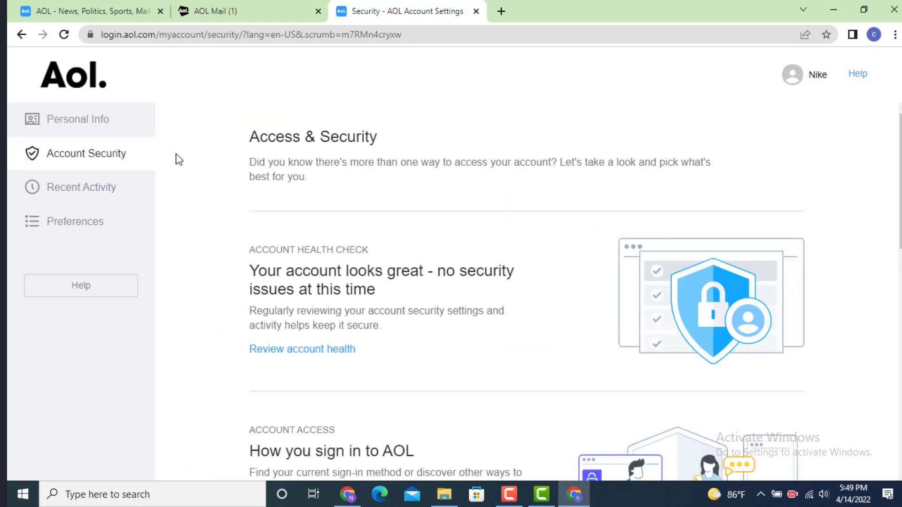
mouse_move(207, 155)
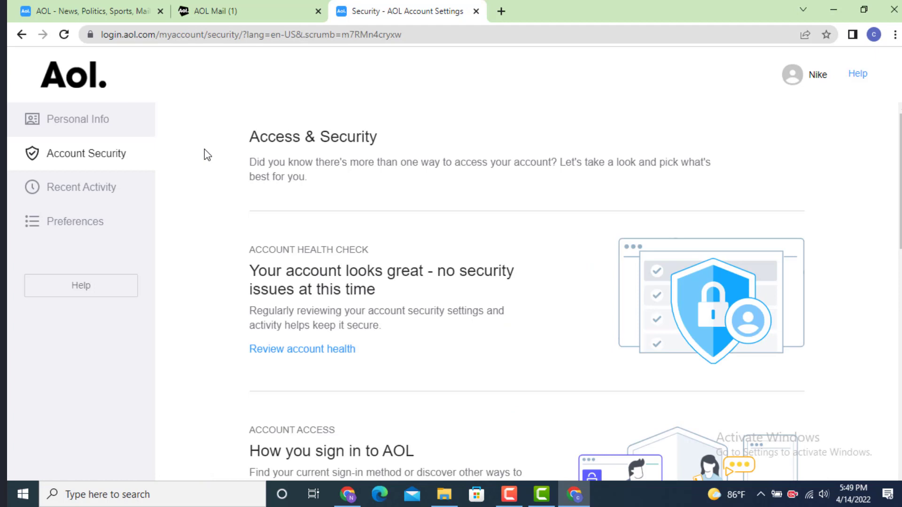
scroll(down, 3)
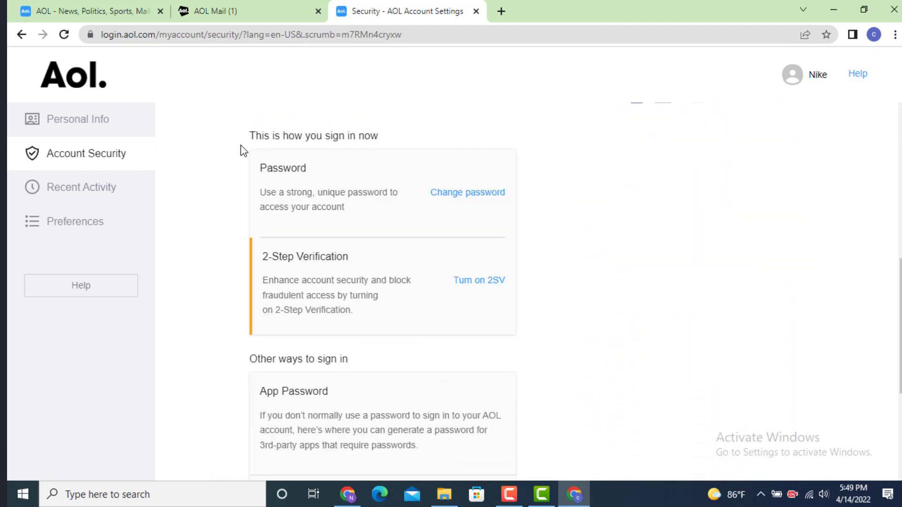
mouse_move(278, 182)
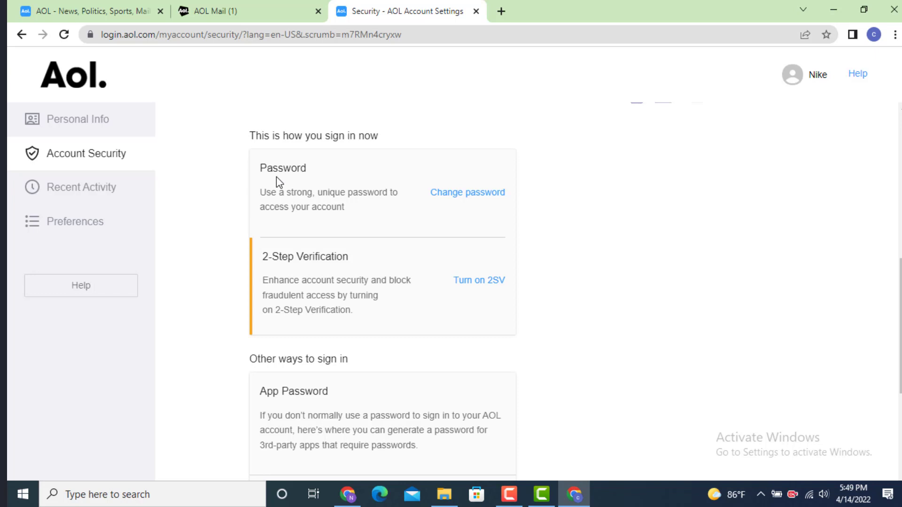
mouse_move(394, 216)
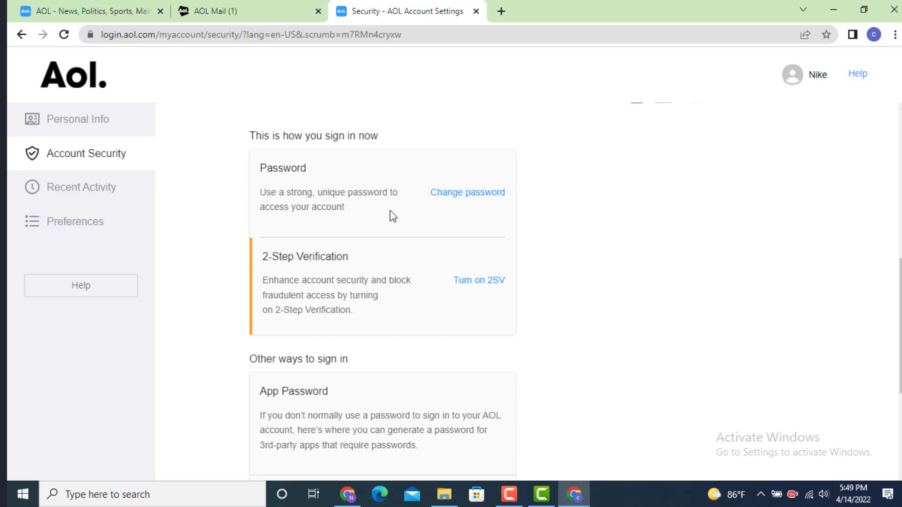
mouse_move(467, 191)
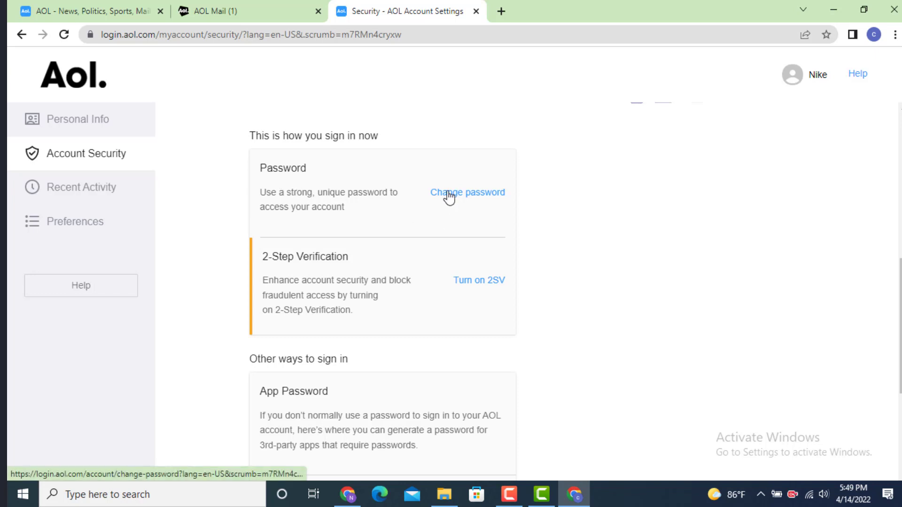
click(467, 191)
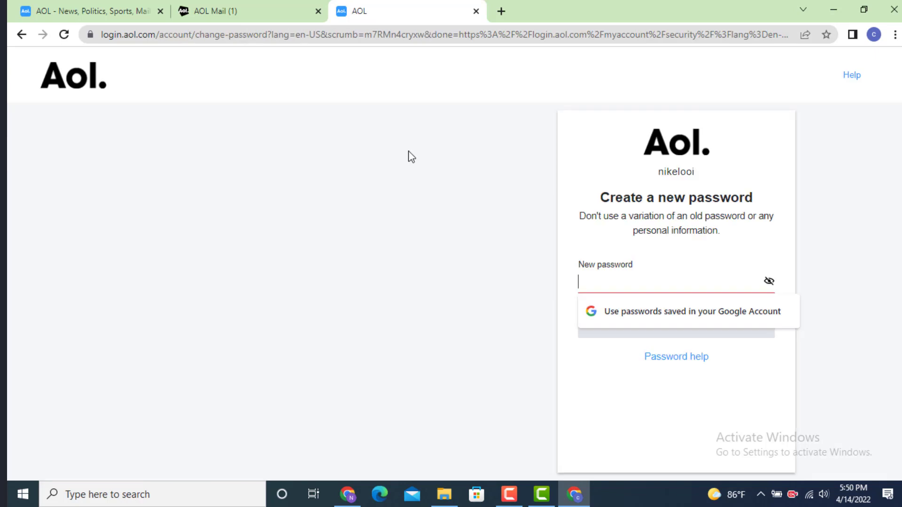
mouse_move(400, 154)
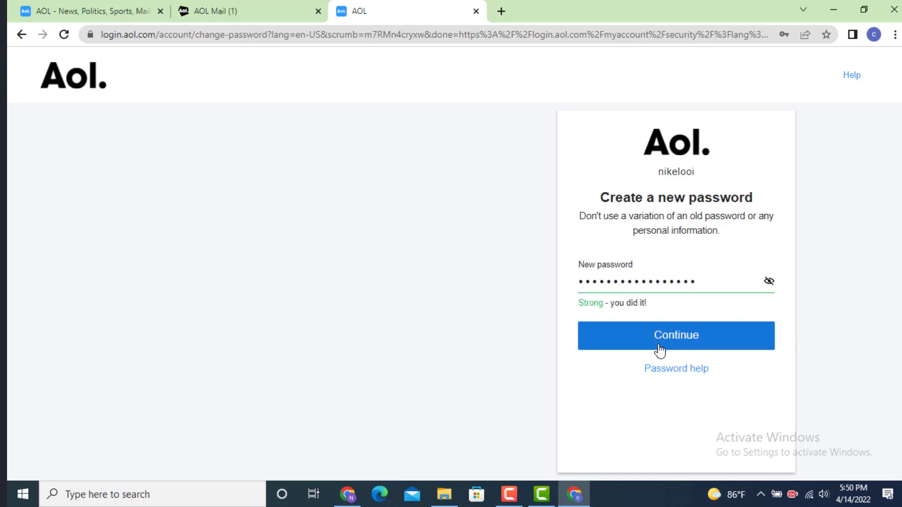
Step: Submit the new password and confirm, returning to Account Security showing April 14, 2022
click(676, 336)
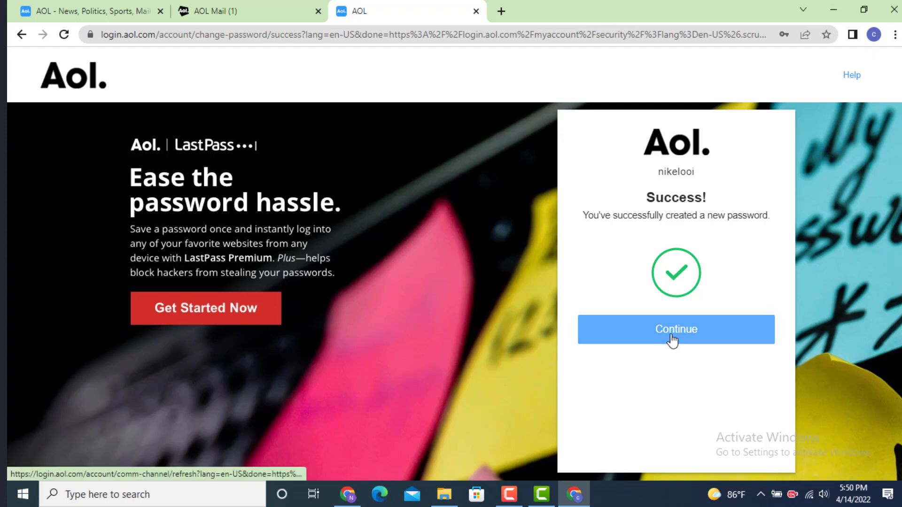
click(675, 329)
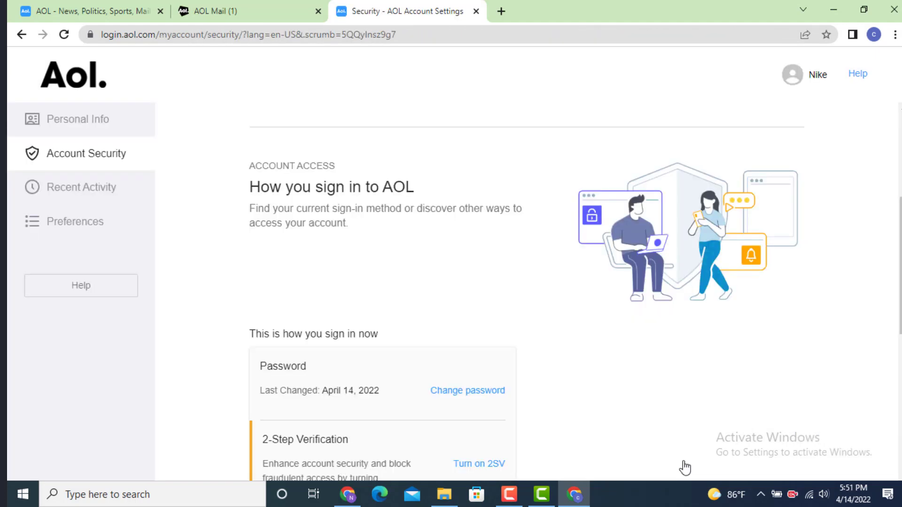